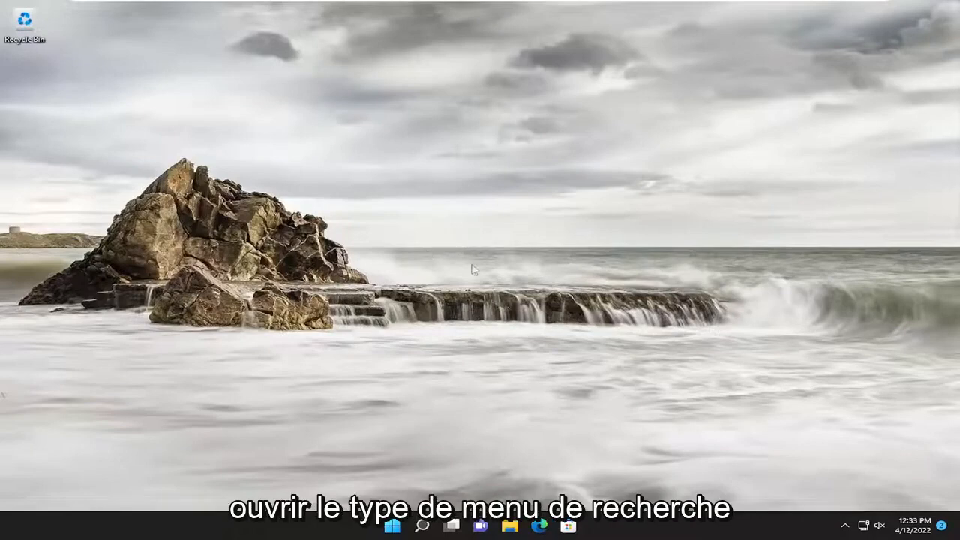
Search Windows for 'services' to bring up the Services app
{"action": "left_click", "coordinate": [422, 525]}
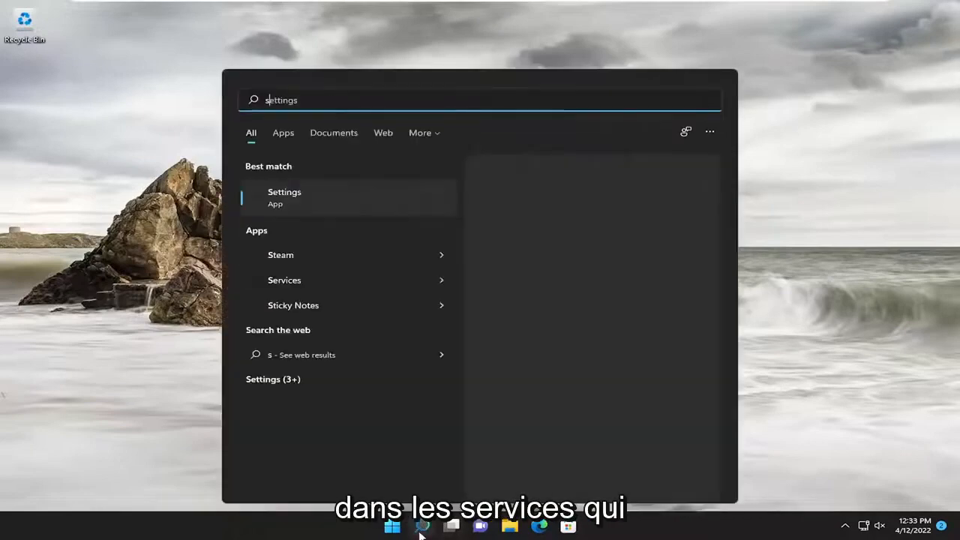
{"action": "type", "text": "services"}
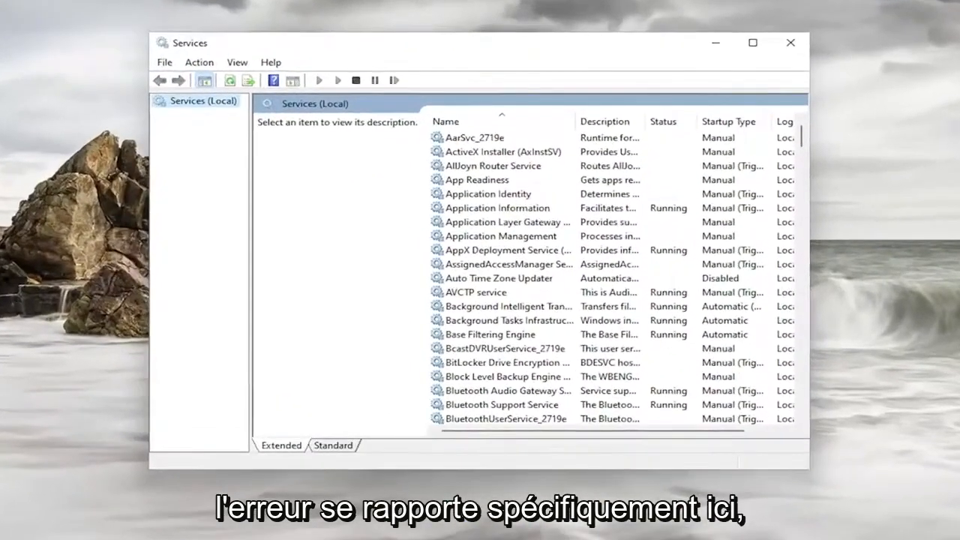
{"action": "mouse_move", "coordinate": [891, 183]}
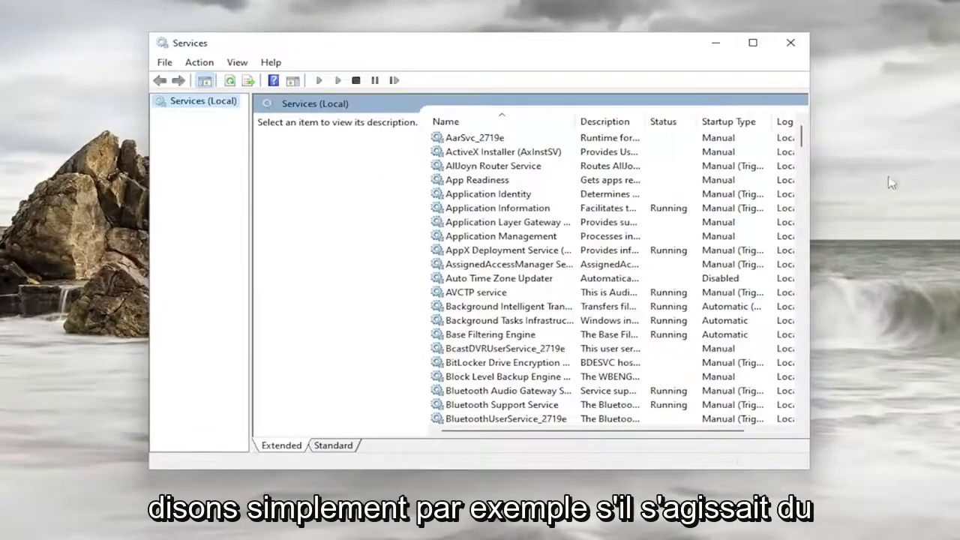
Scroll the local services list down until Windows Update is visible
{"action": "scroll", "scroll_direction": "down", "scroll_amount": 3}
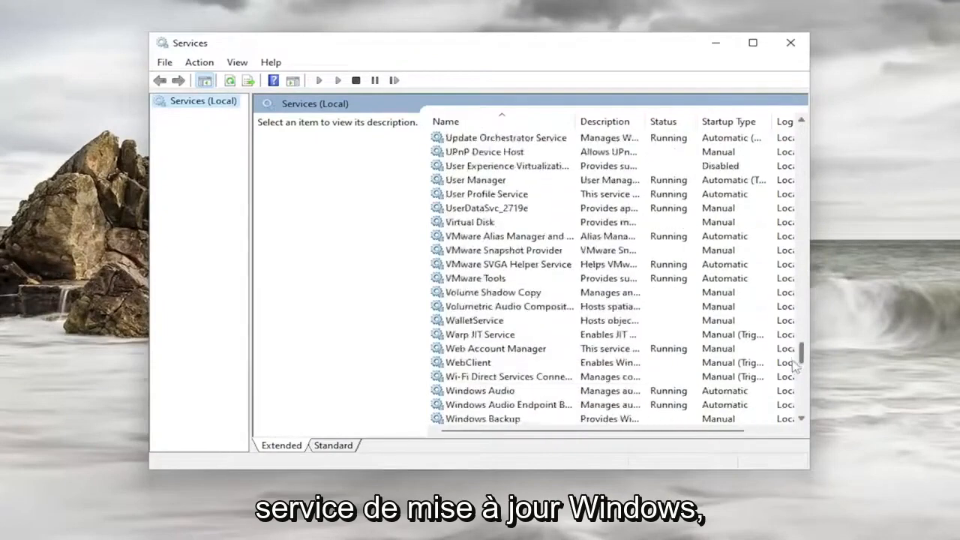
{"action": "scroll", "scroll_direction": "down", "scroll_amount": 3}
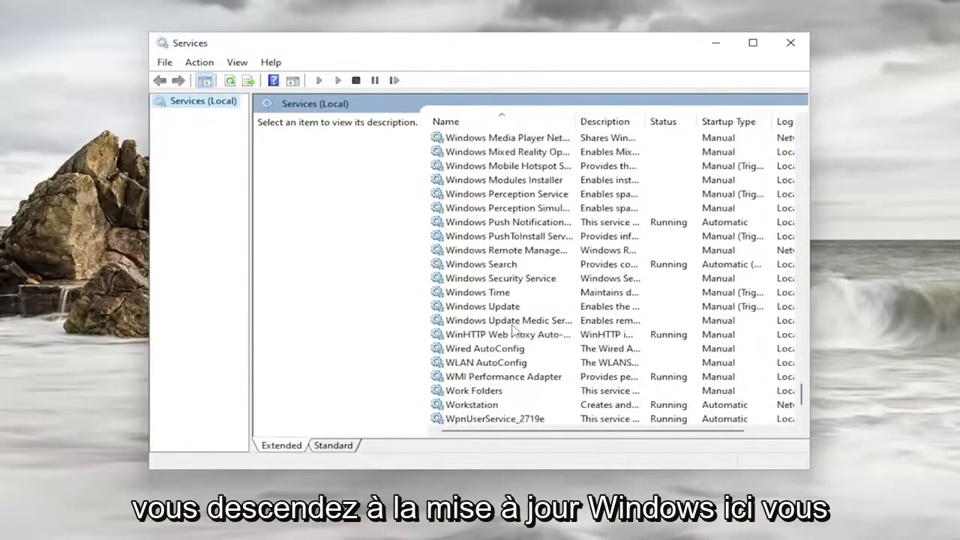
Set Windows Update to Automatic startup and start it so its status is Running
{"action": "double_click", "coordinate": [481, 306]}
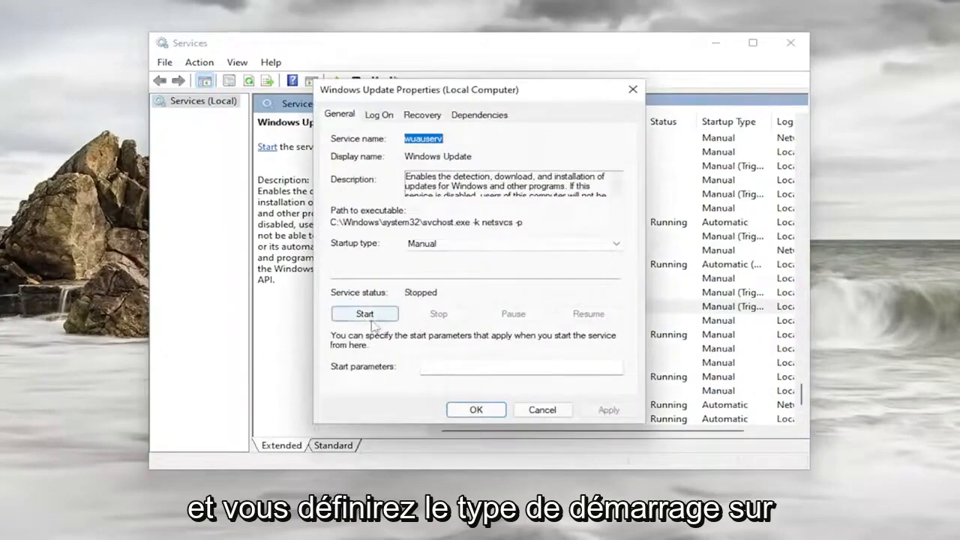
{"action": "left_click", "coordinate": [510, 242]}
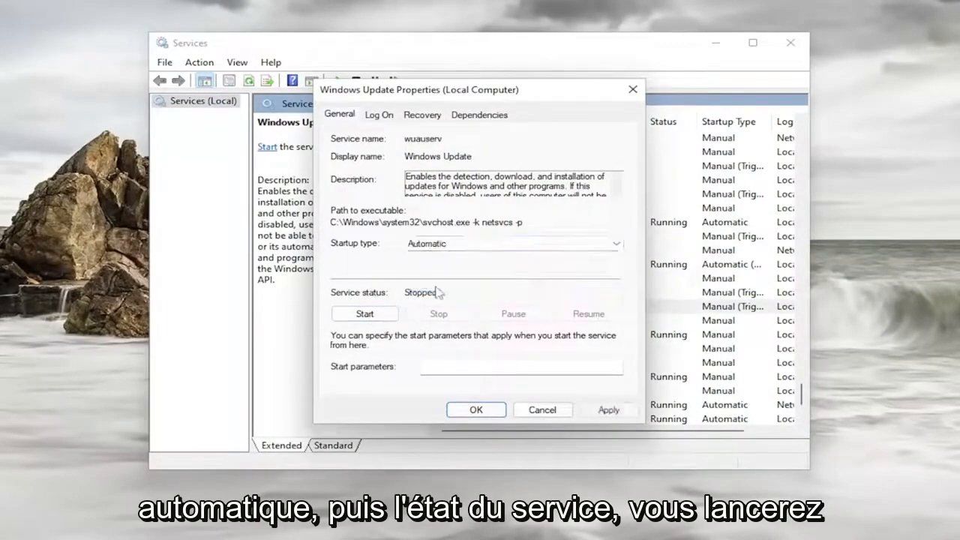
{"action": "left_click", "coordinate": [365, 314]}
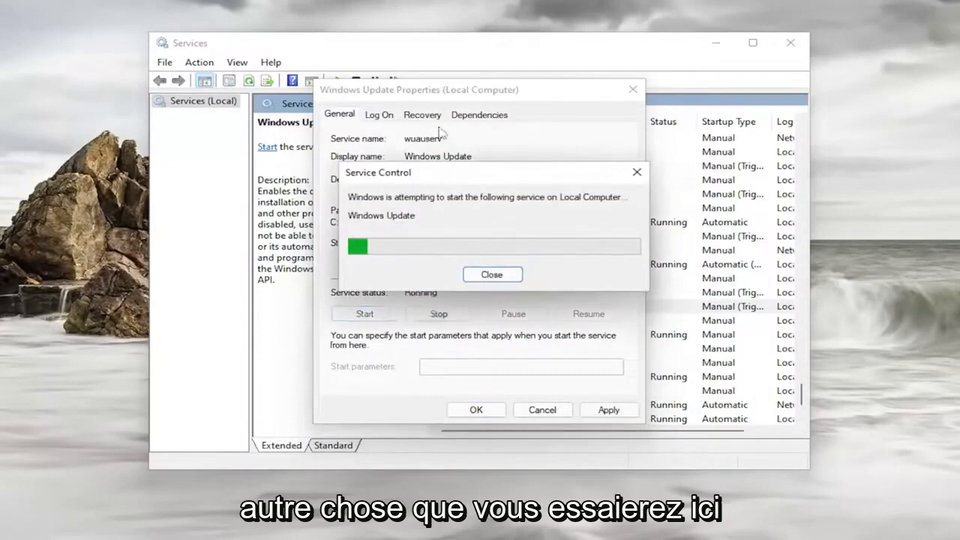
{"action": "left_click", "coordinate": [492, 273]}
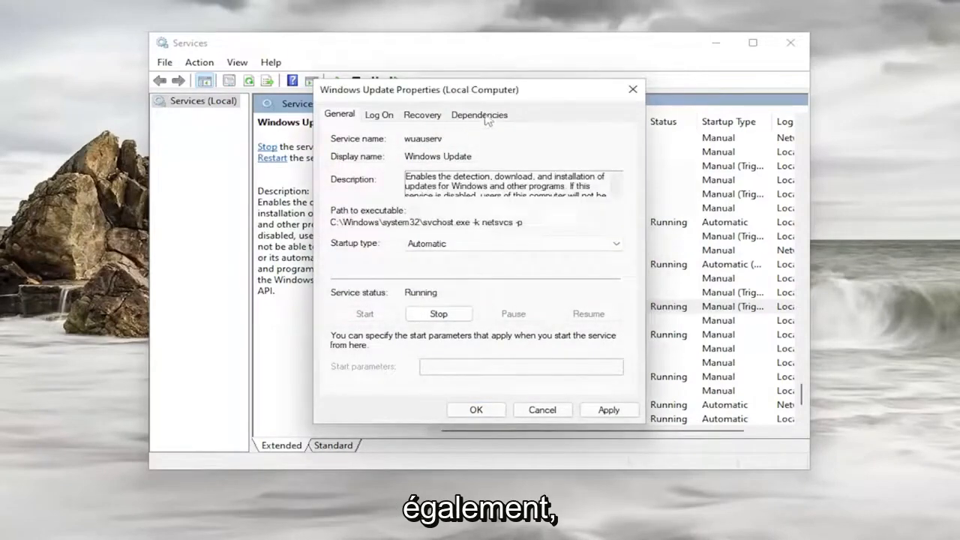
Review Windows Update's RPC dependencies (DCOM Server Process Launcher, RPC Endpoint Mapper) and apply the changes
{"action": "left_click", "coordinate": [480, 114]}
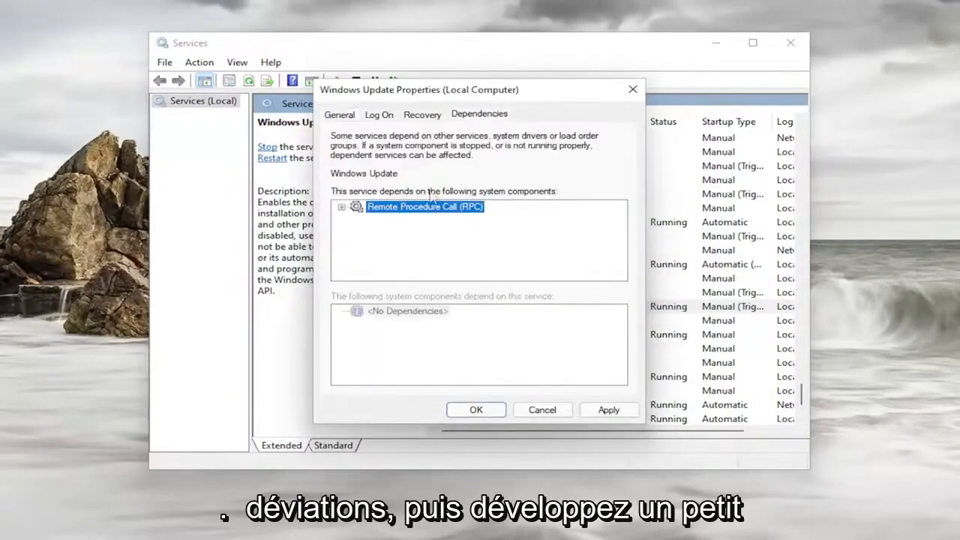
{"action": "left_click", "coordinate": [342, 206]}
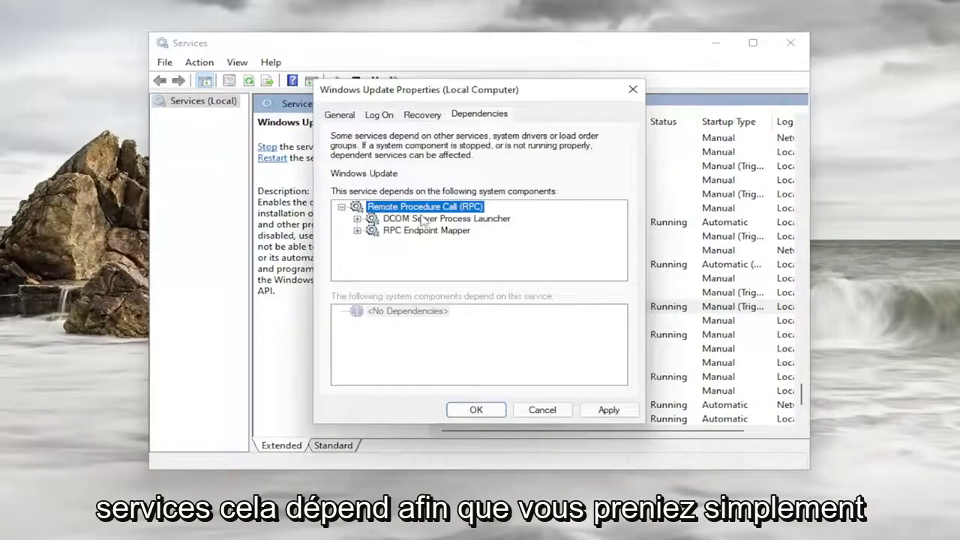
{"action": "left_click", "coordinate": [445, 219]}
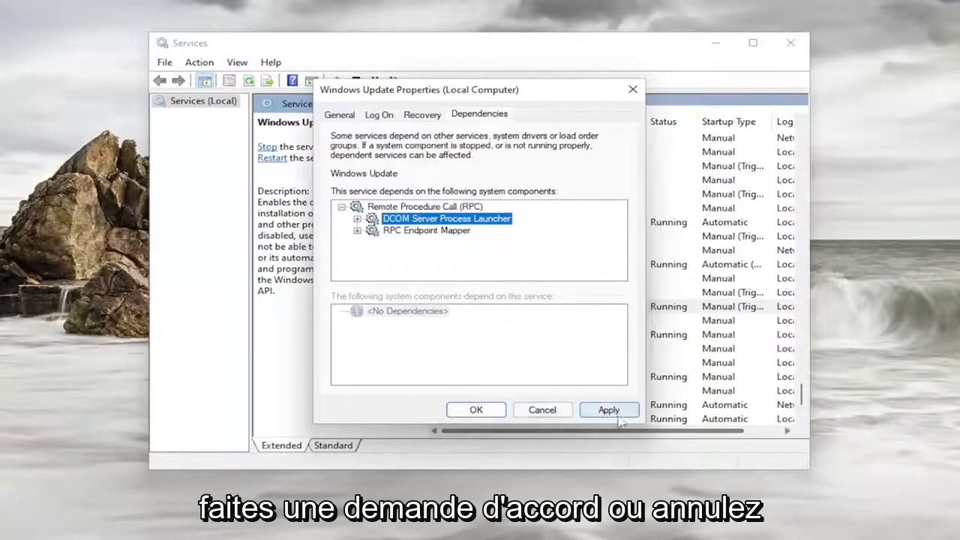
{"action": "left_click", "coordinate": [541, 409]}
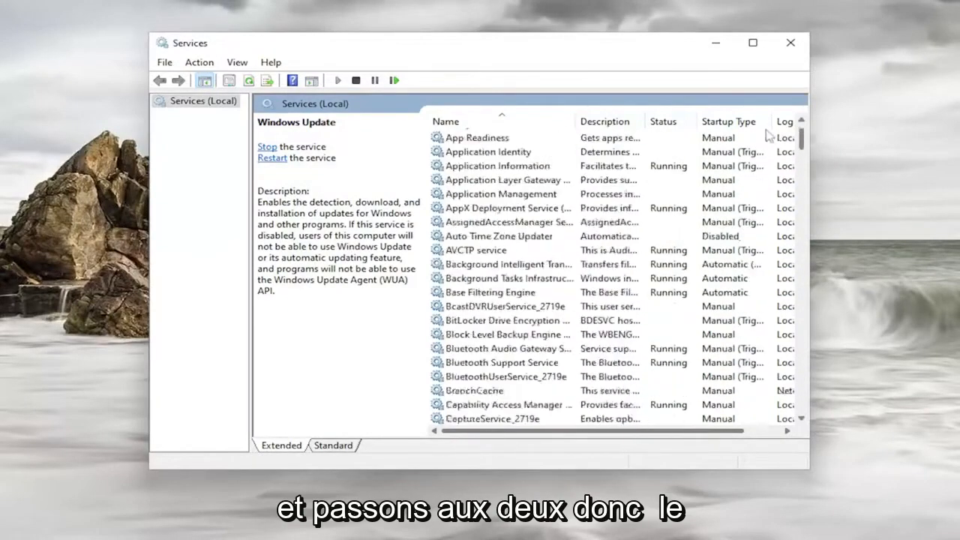
{"action": "scroll", "scroll_direction": "down", "scroll_amount": 3}
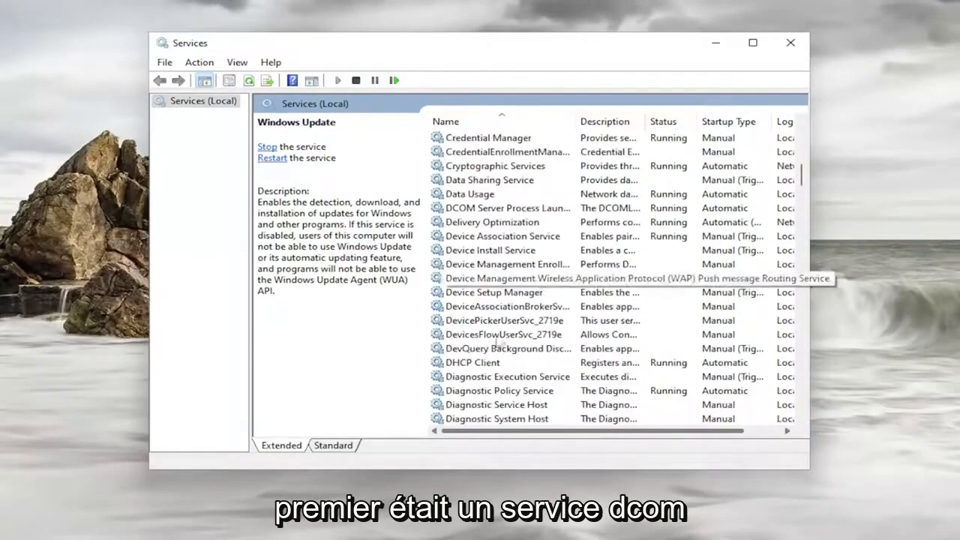
{"action": "scroll", "scroll_direction": "down", "scroll_amount": 3}
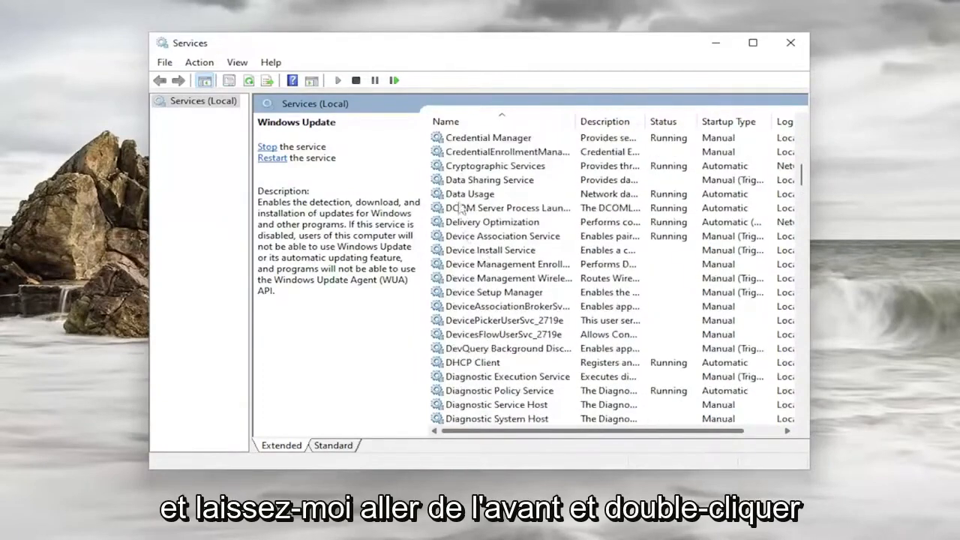
{"action": "double_click", "coordinate": [506, 207]}
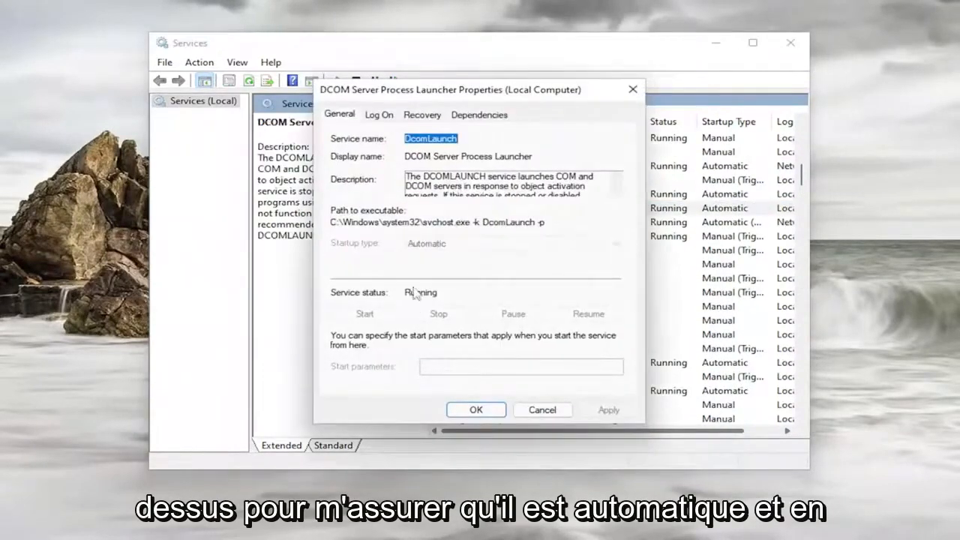
{"action": "left_click", "coordinate": [476, 409]}
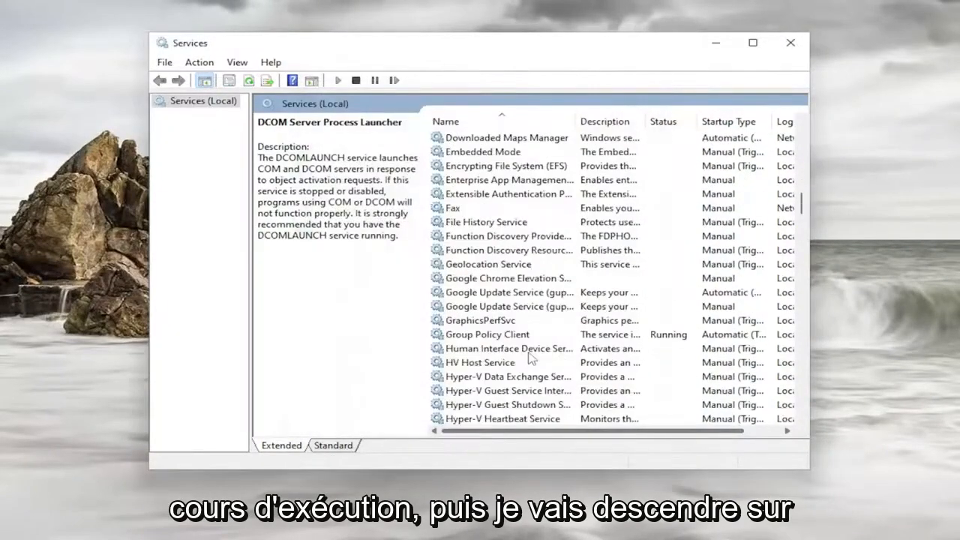
{"action": "scroll", "scroll_direction": "down", "scroll_amount": 3}
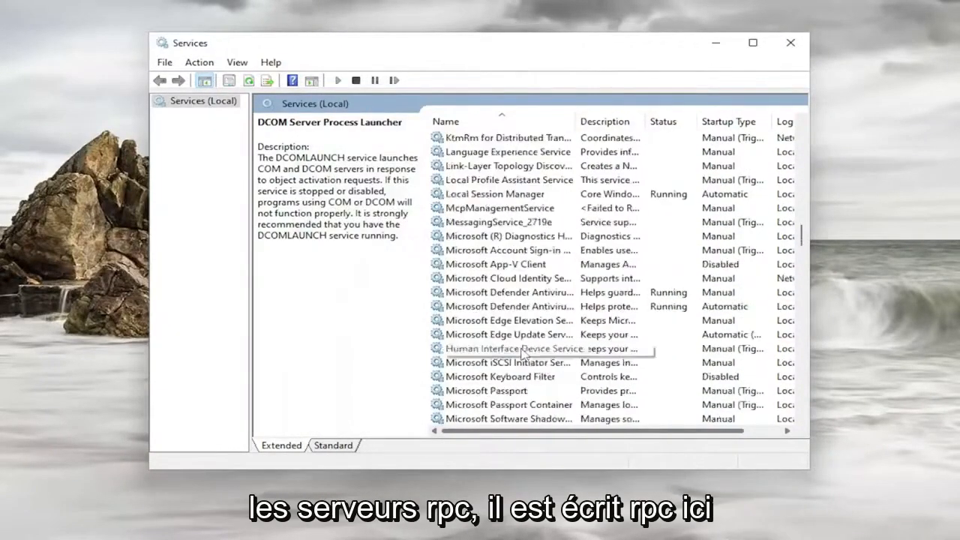
{"action": "scroll", "scroll_direction": "down", "scroll_amount": 3}
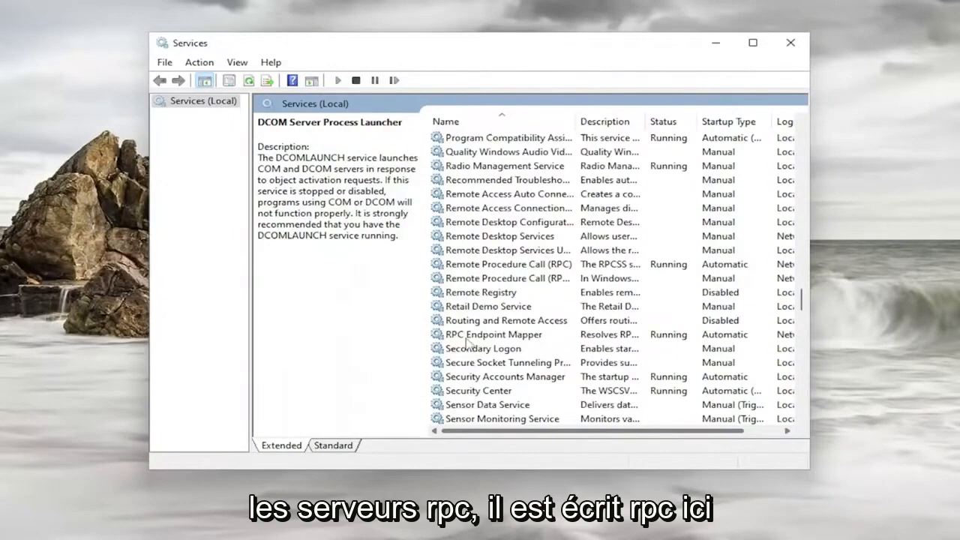
{"action": "left_click", "coordinate": [492, 333]}
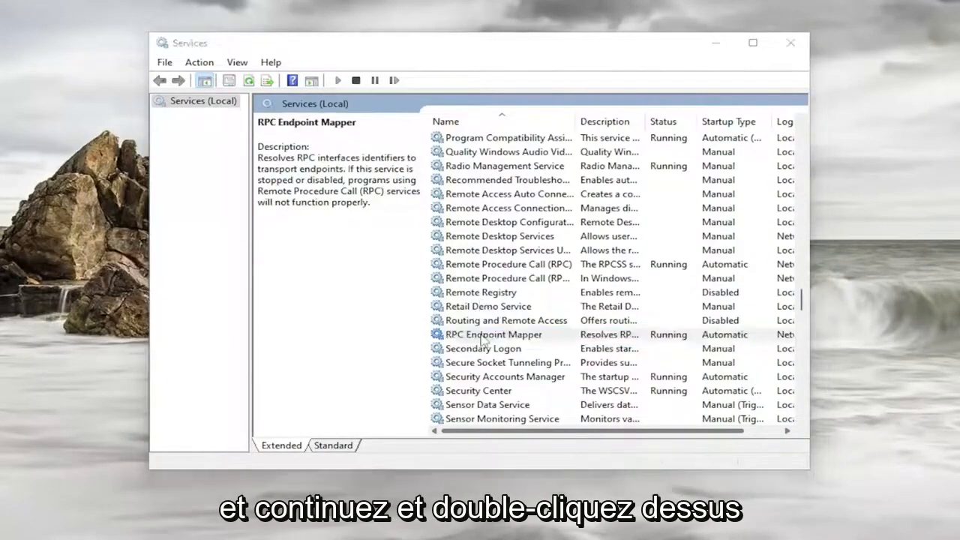
{"action": "double_click", "coordinate": [493, 335]}
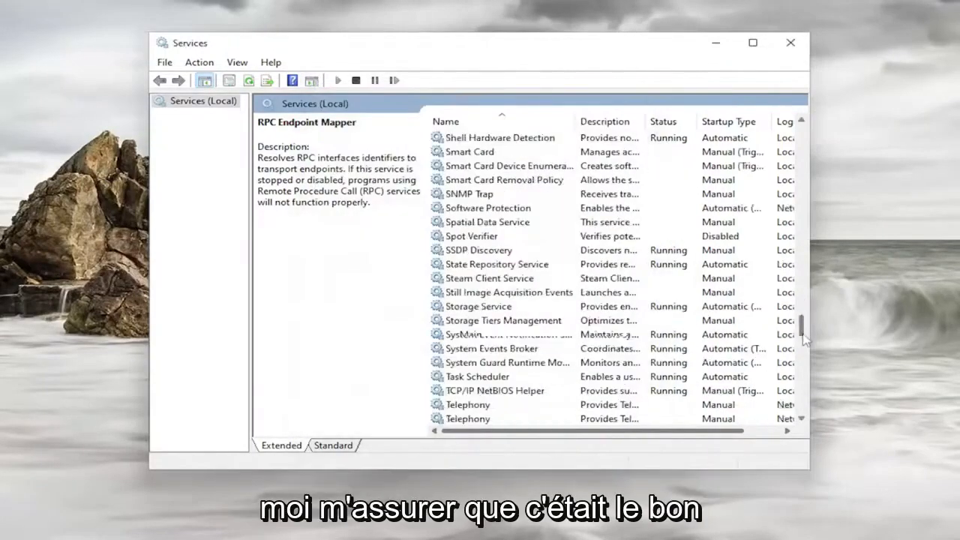
{"action": "scroll", "scroll_direction": "down", "scroll_amount": 3}
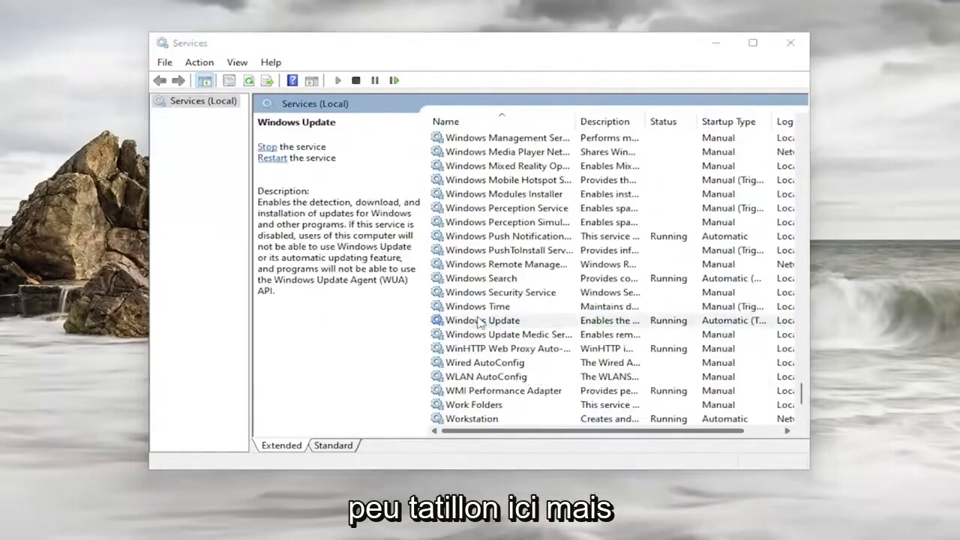
{"action": "double_click", "coordinate": [482, 321]}
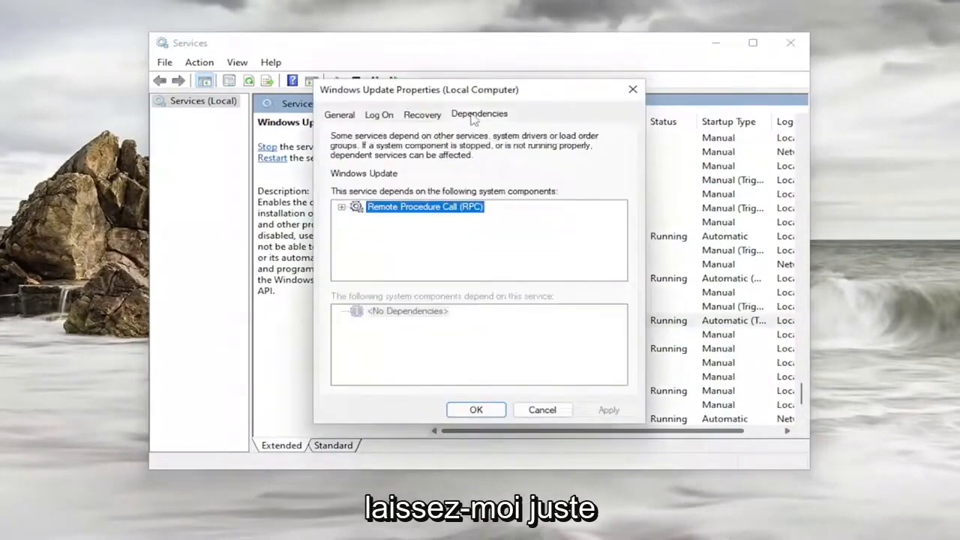
{"action": "left_click", "coordinate": [342, 207]}
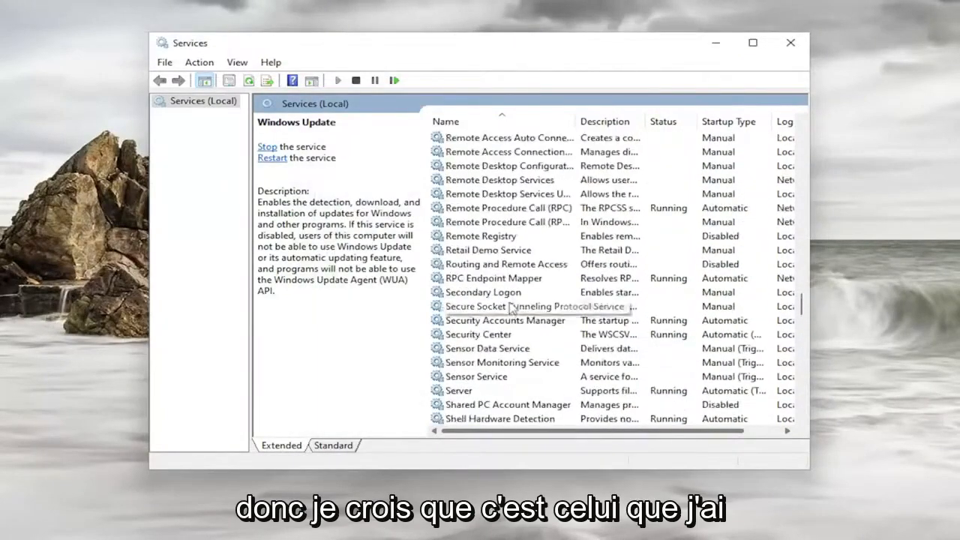
Confirm RPC Endpoint Mapper is Automatic and Running, then close the Services console
{"action": "scroll", "scroll_direction": "up", "scroll_amount": 3}
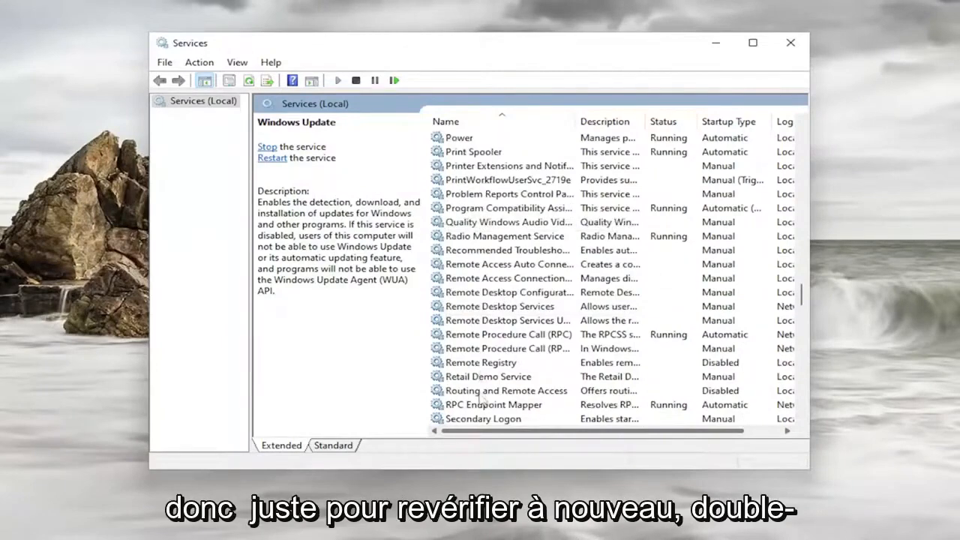
{"action": "double_click", "coordinate": [493, 405]}
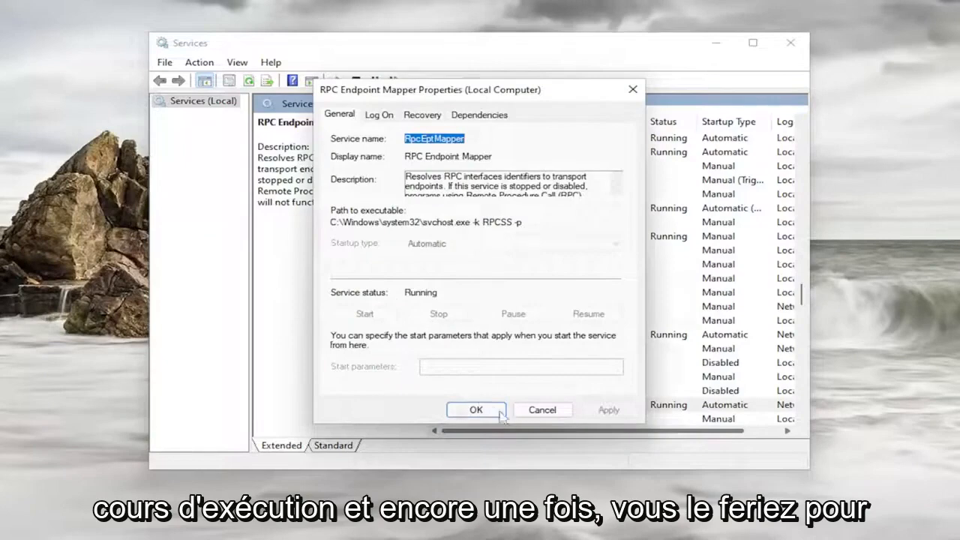
{"action": "left_click", "coordinate": [476, 410]}
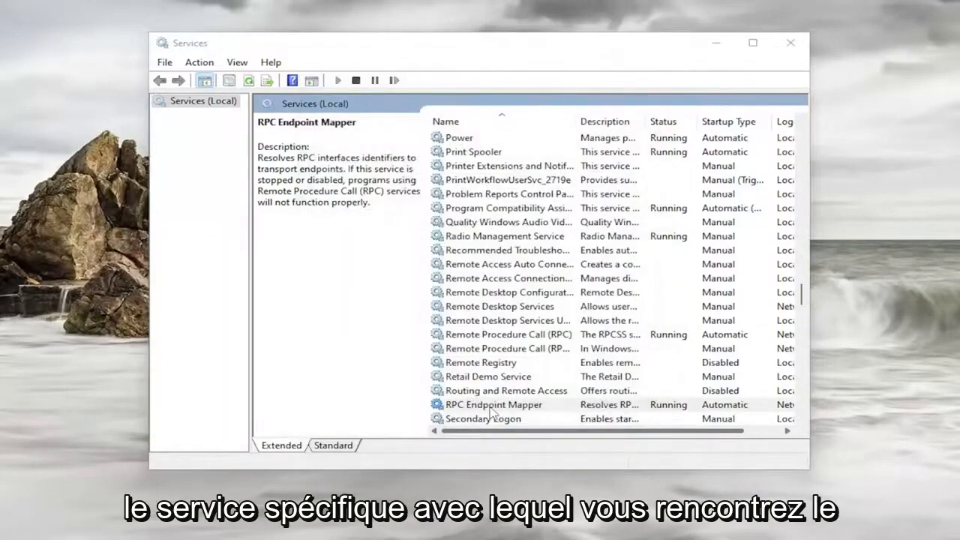
{"action": "left_click", "coordinate": [494, 405]}
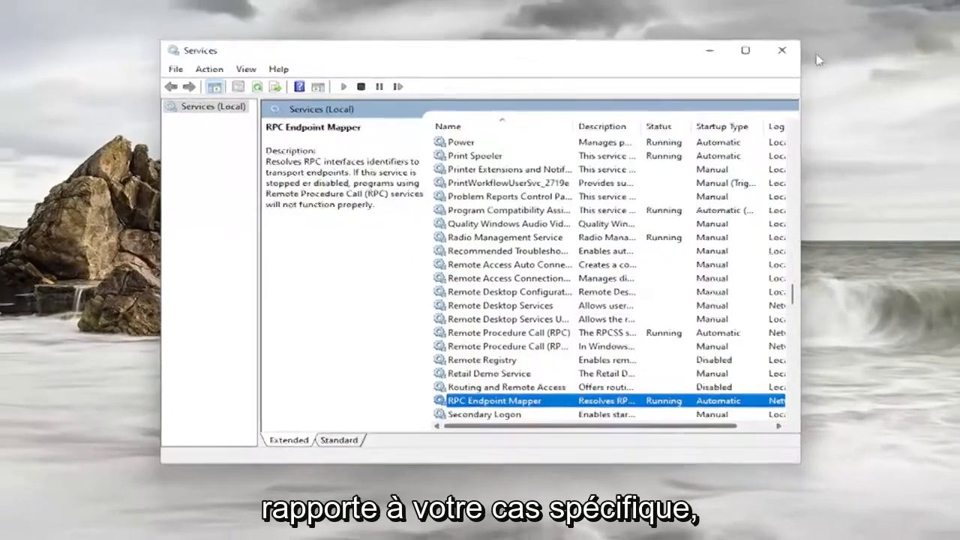
{"action": "left_click", "coordinate": [781, 51]}
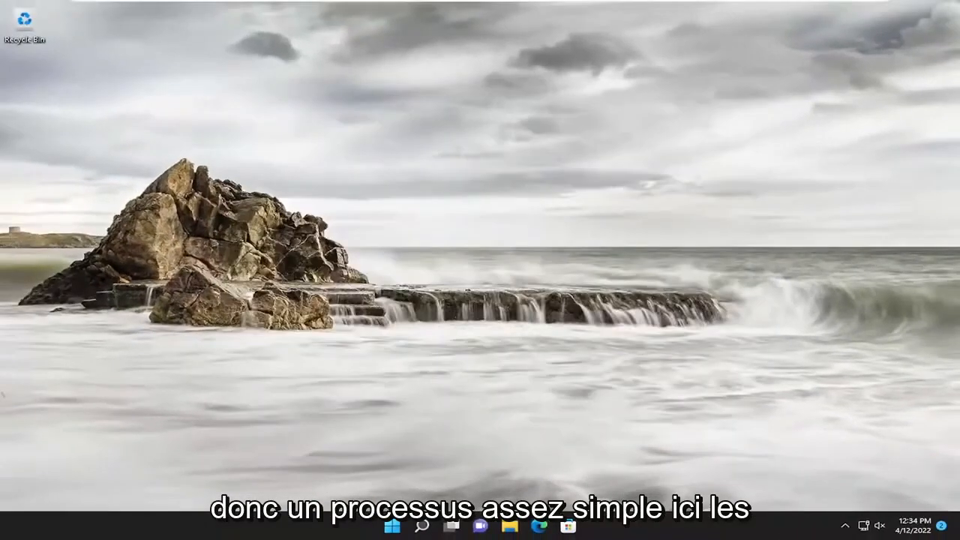